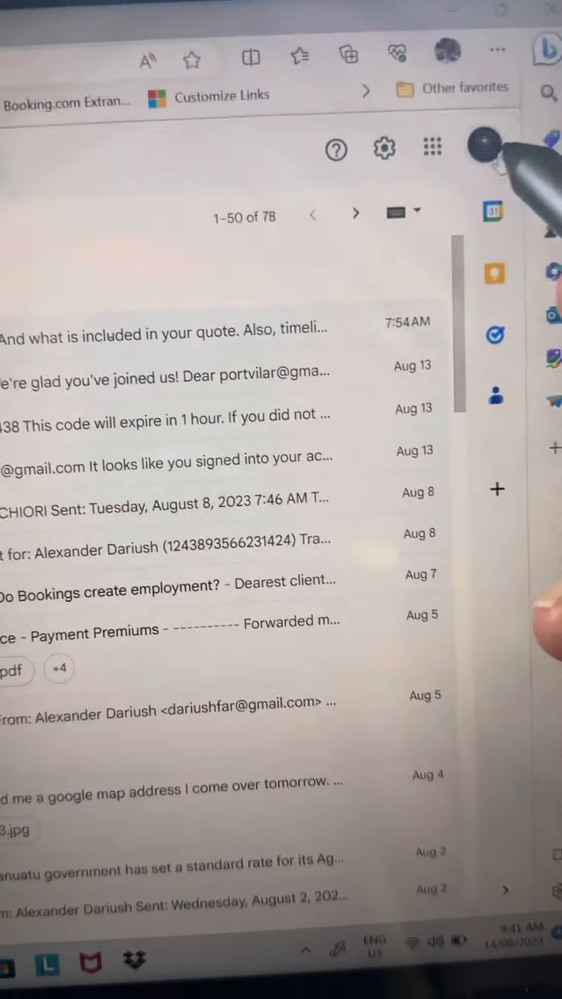
From the Gmail profile menu, start adding another Google account
click(477, 146)
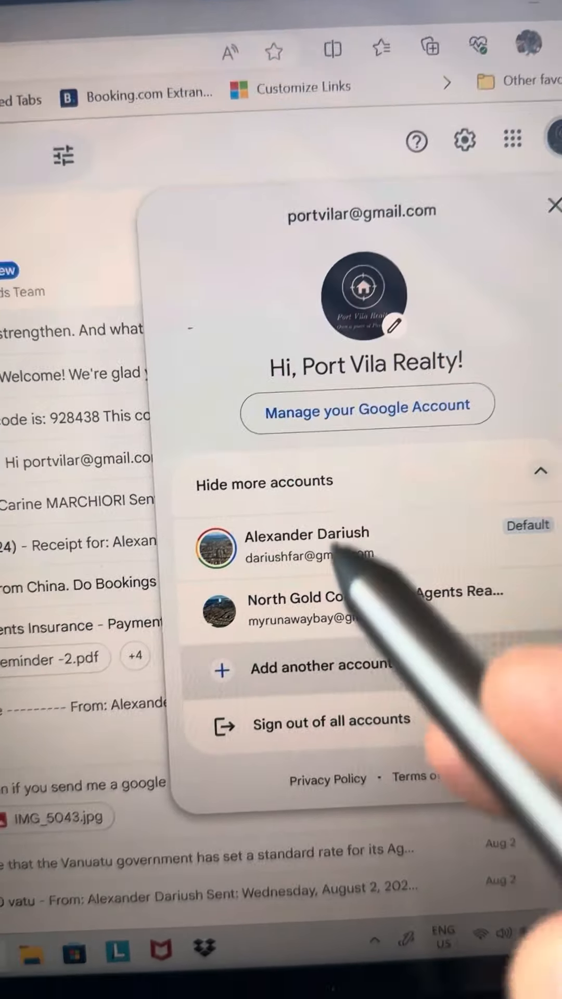
click(551, 207)
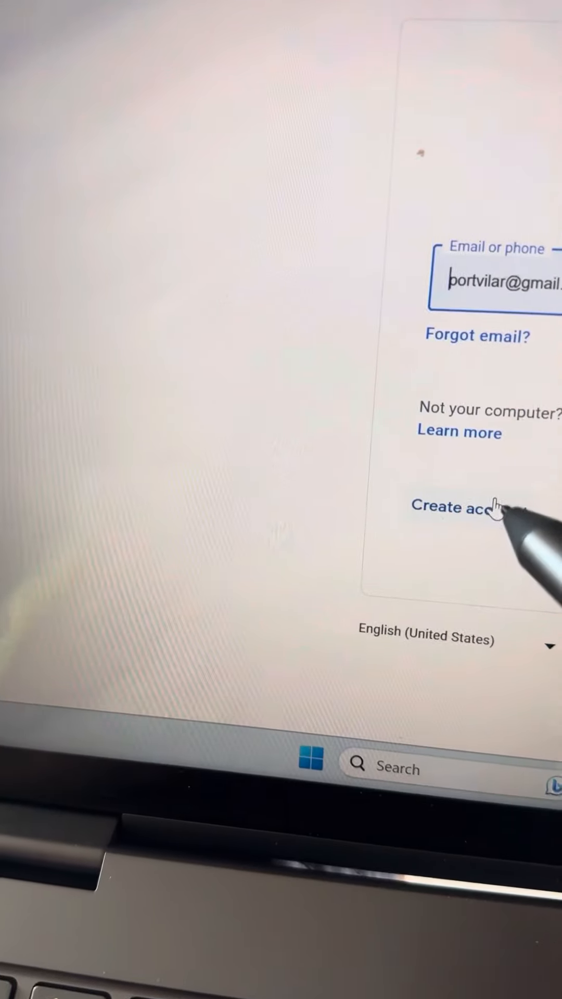
Begin creating a new Google account for business use
click(454, 506)
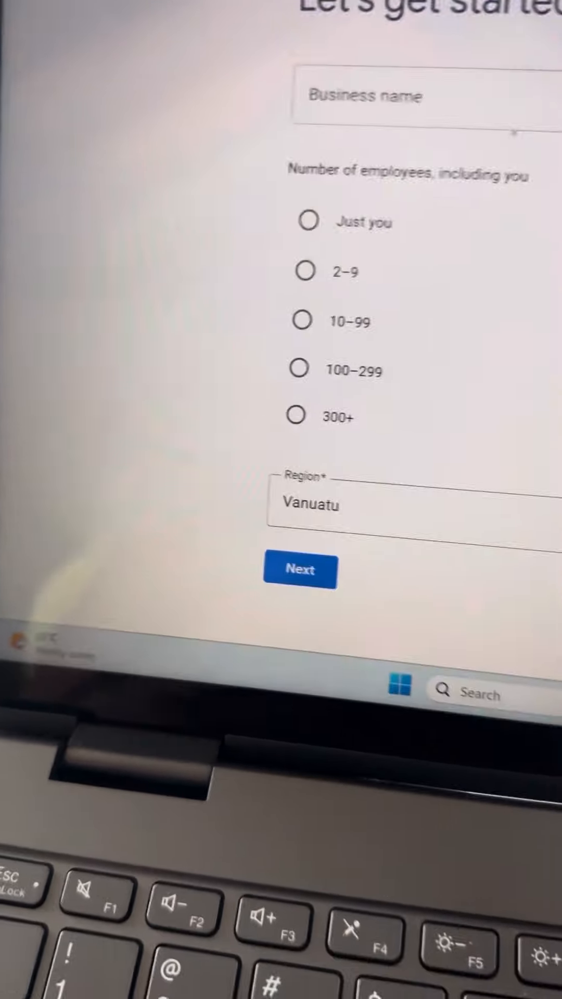
Choose 2–9 employees, keep Vanuatu as region, and continue
click(168, 393)
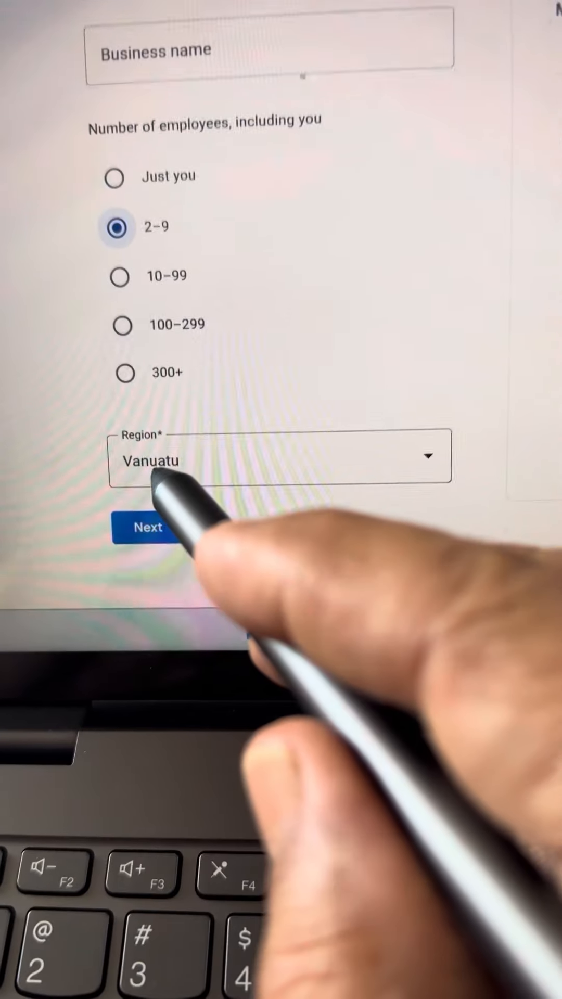
click(147, 527)
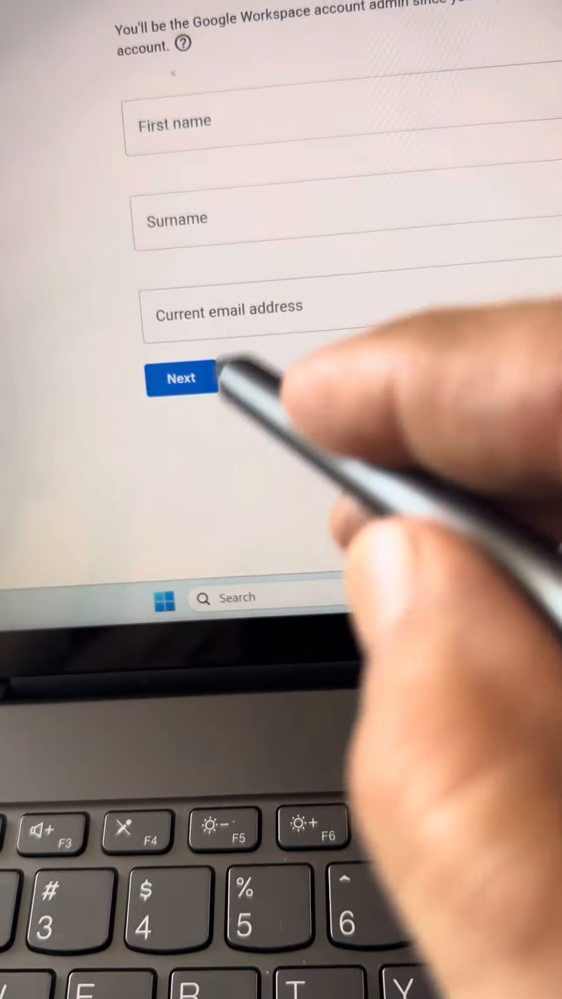
text(North Gold Coast Estate Agents)
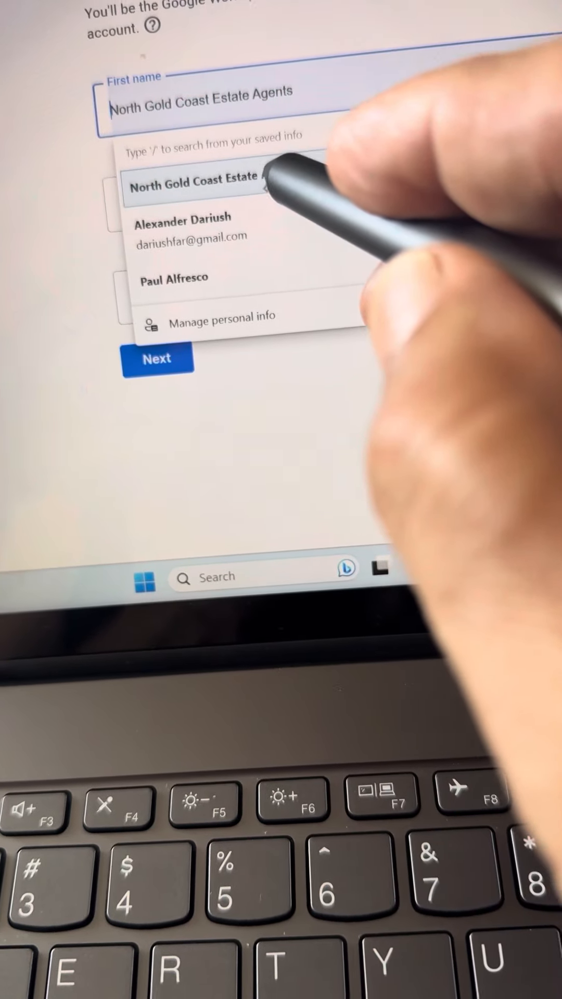
click(185, 228)
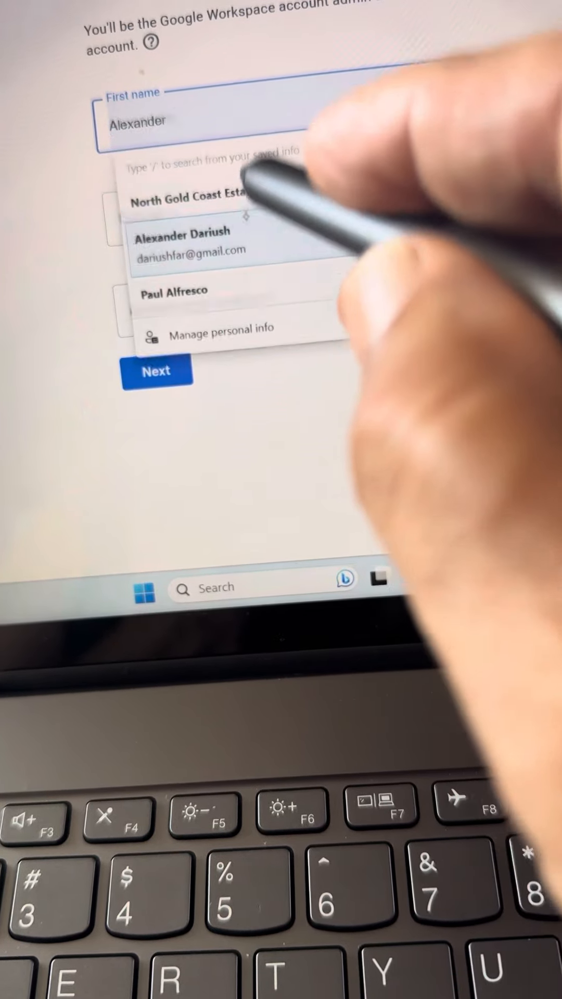
click(183, 249)
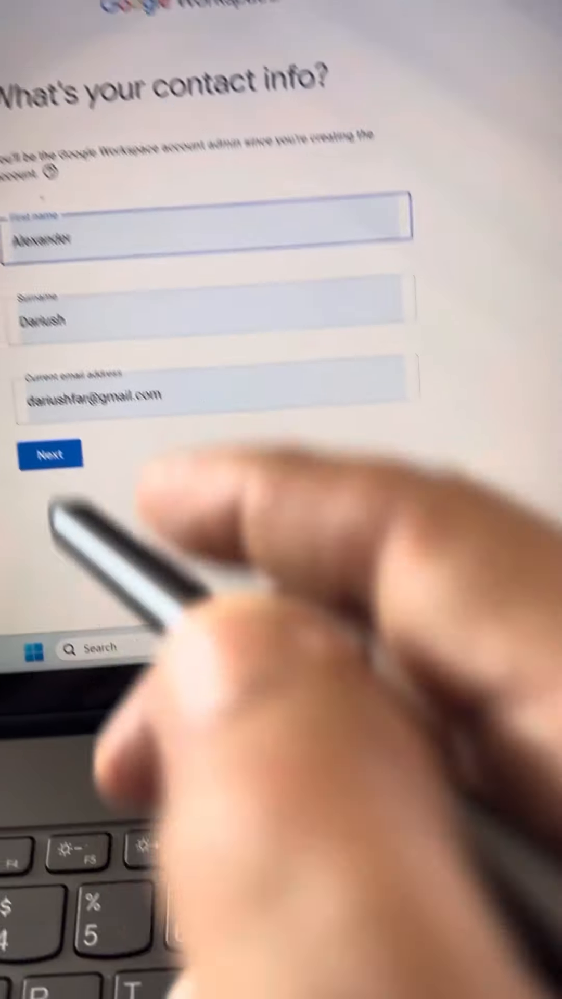
click(50, 453)
text(port)
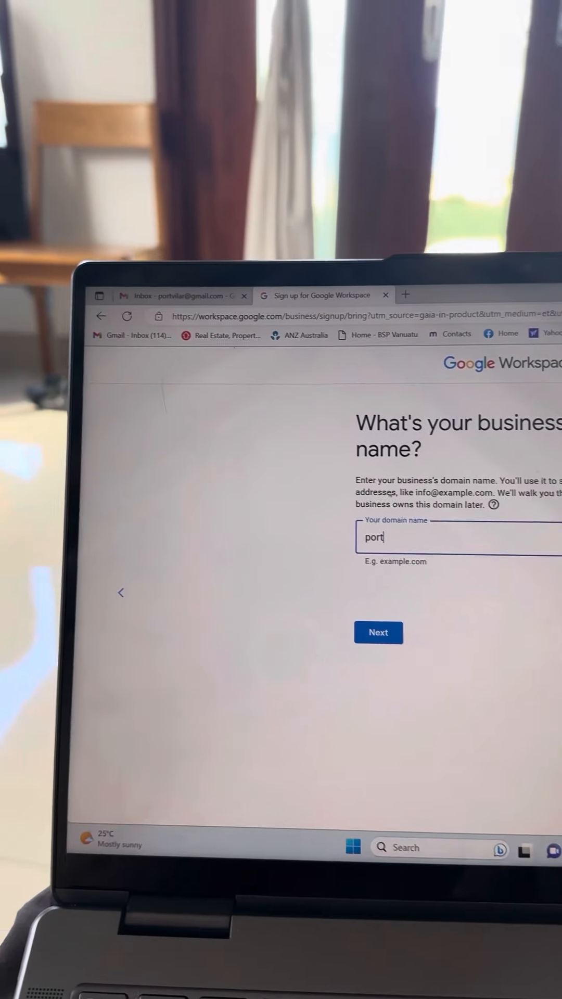
Enter portvilar.com as the business domain and continue
text(vila)
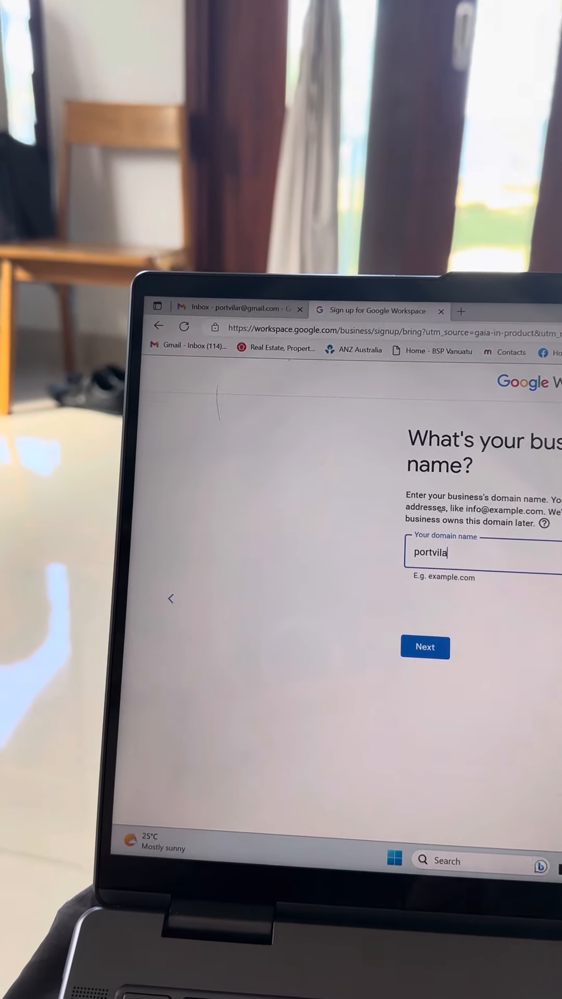
text(r.c)
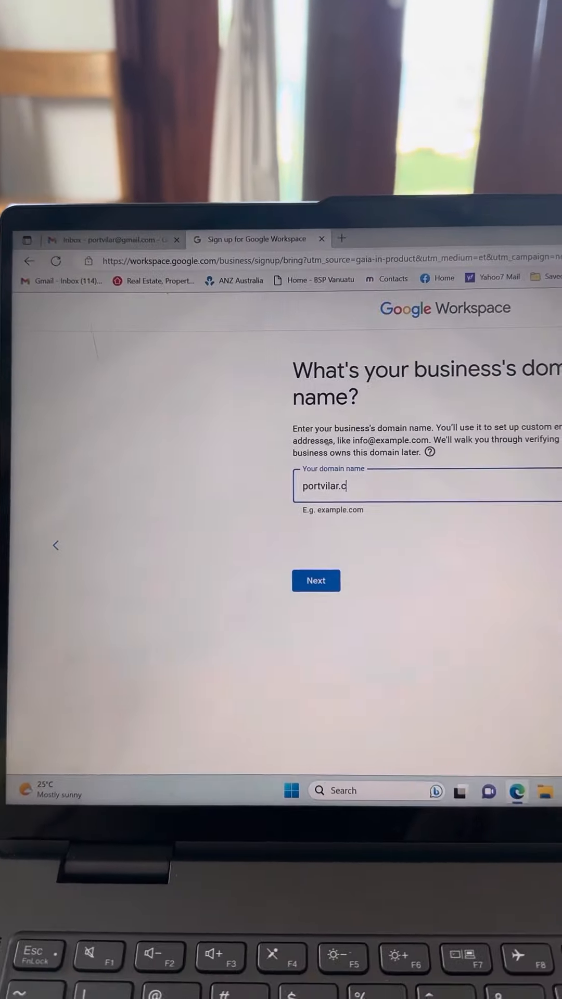
text(o)
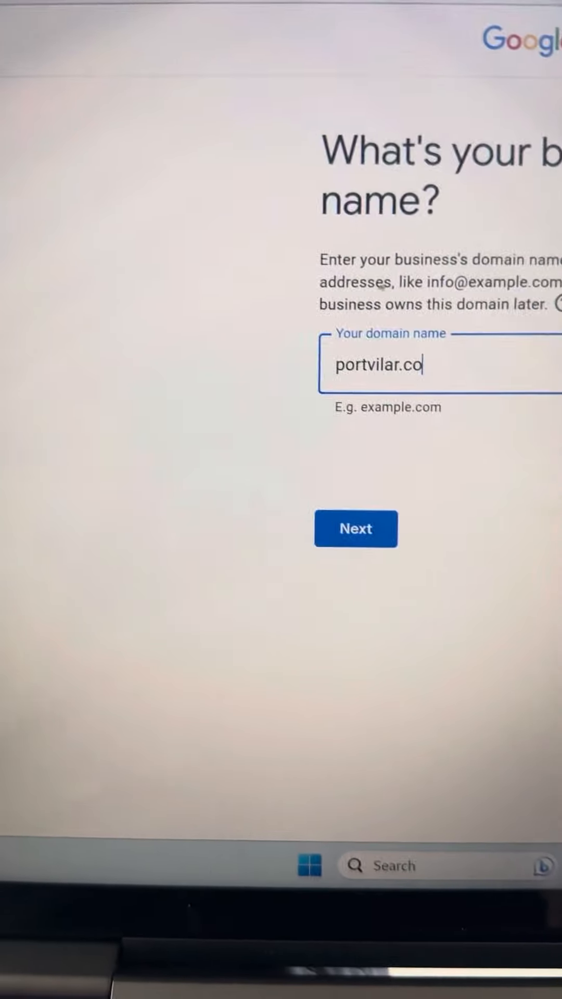
text(m)
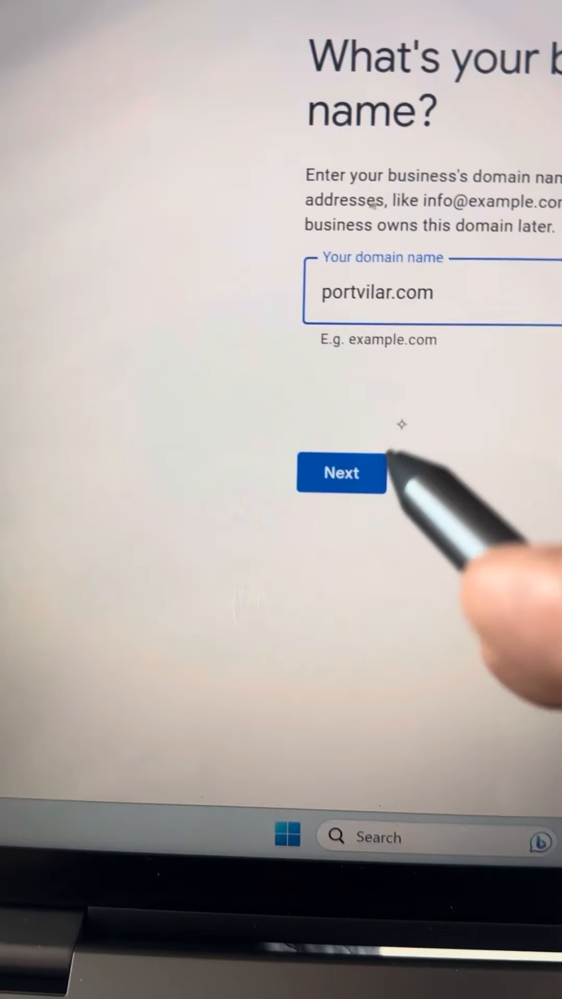
click(343, 473)
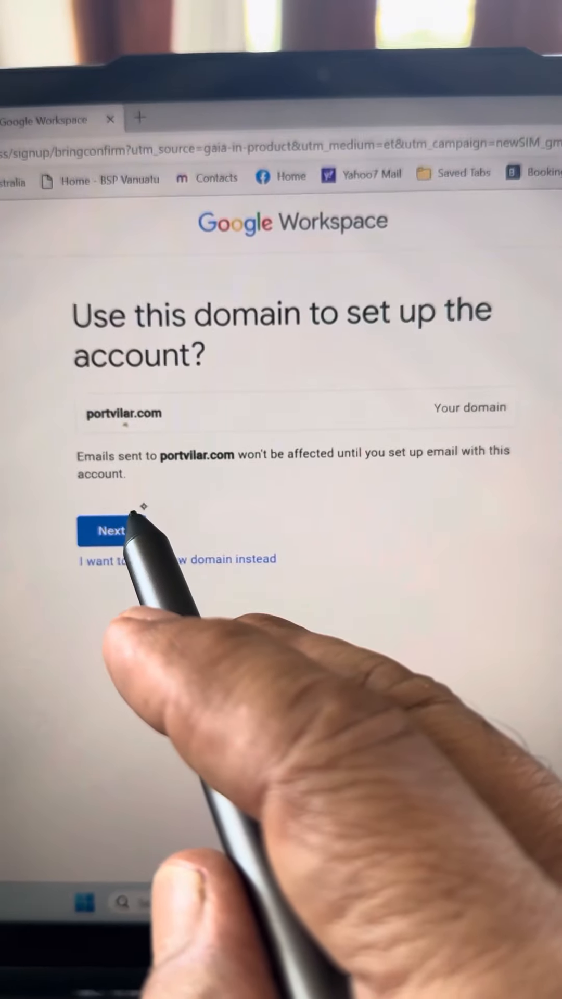
Confirm portvilar.com as the domain and accept occasional tips and offers emails
click(110, 530)
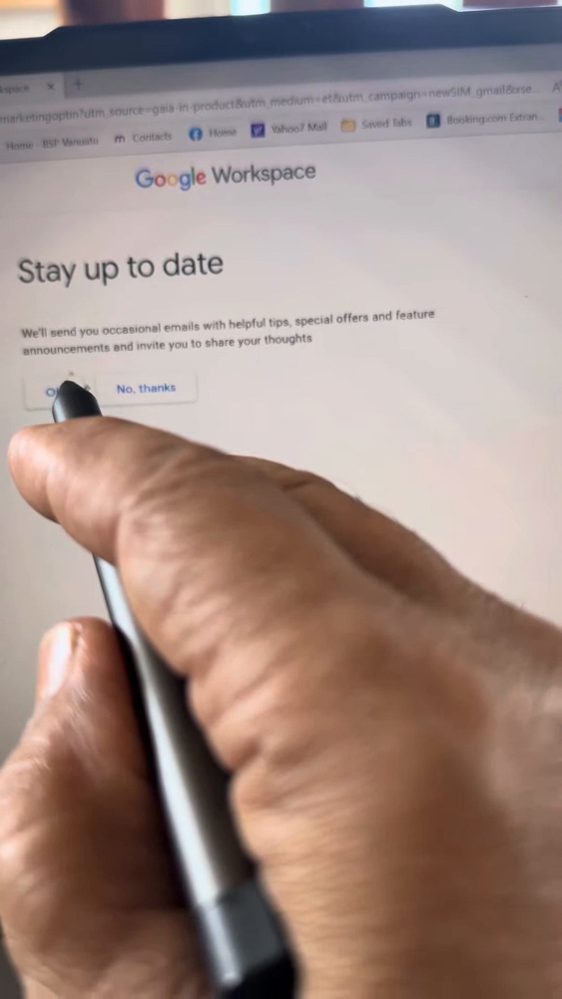
click(58, 388)
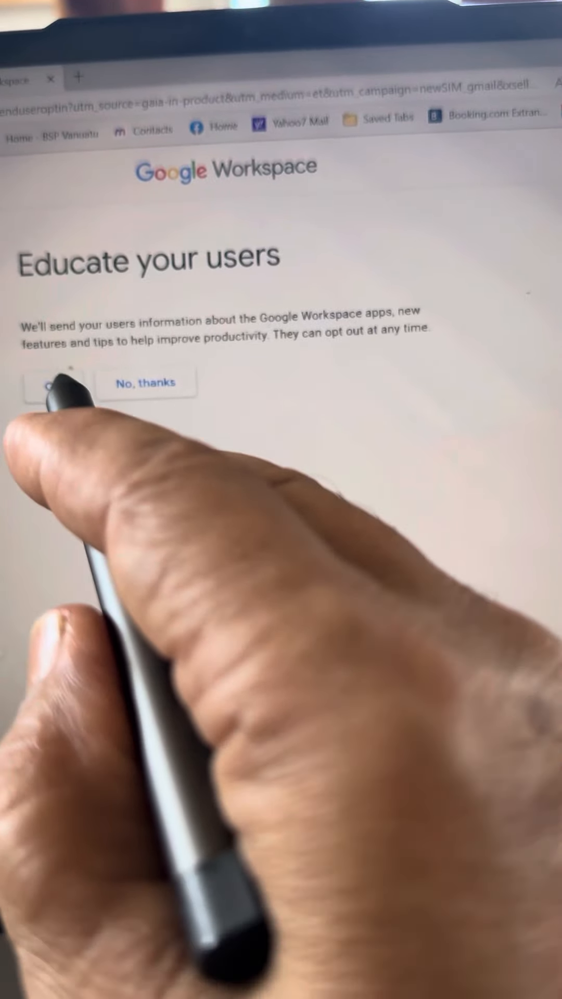